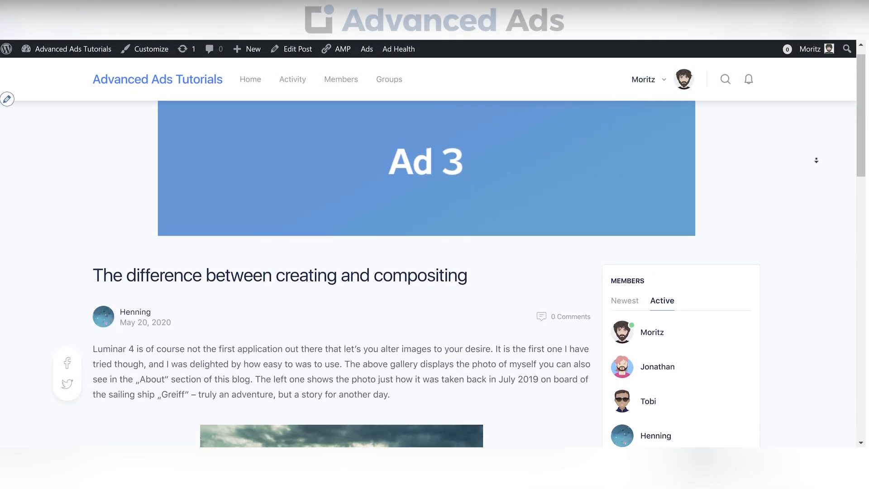
Step: Go to the Advanced Ads Placements overview and start a new placement
{"action": "scroll", "scroll_direction": "down", "scroll_amount": 3}
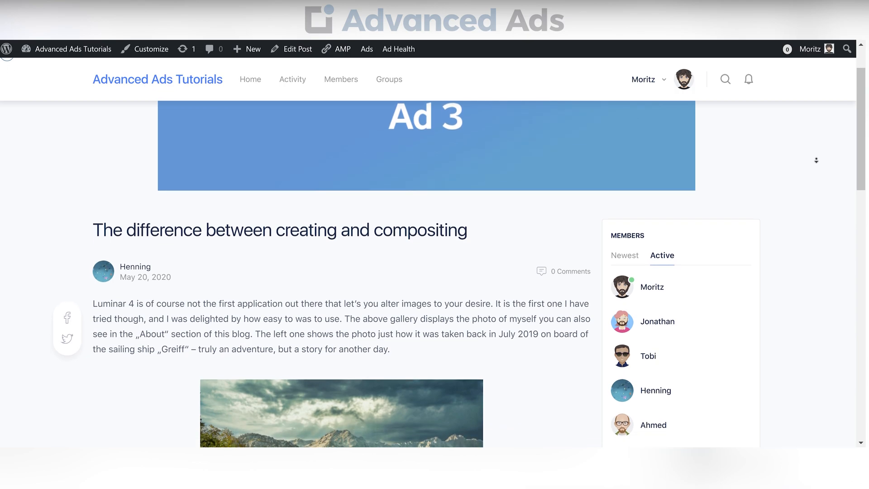
{"action": "scroll", "scroll_direction": "down", "scroll_amount": 3}
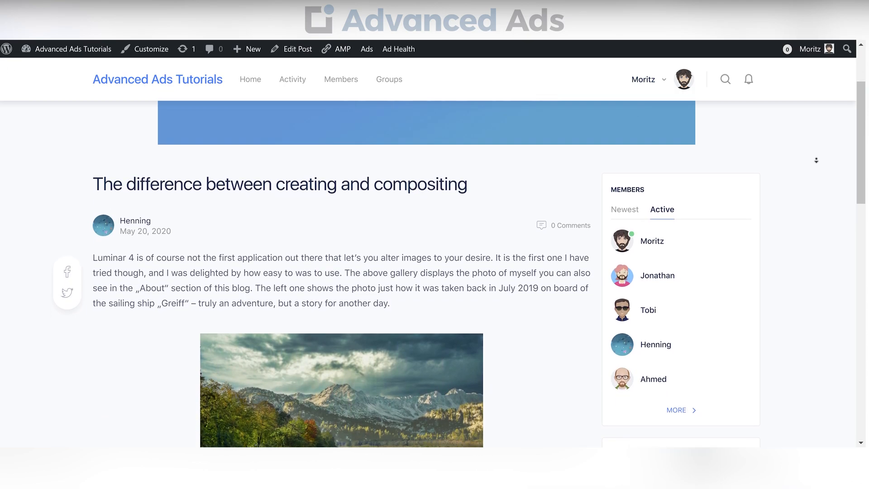
{"action": "scroll", "scroll_direction": "down", "scroll_amount": 3}
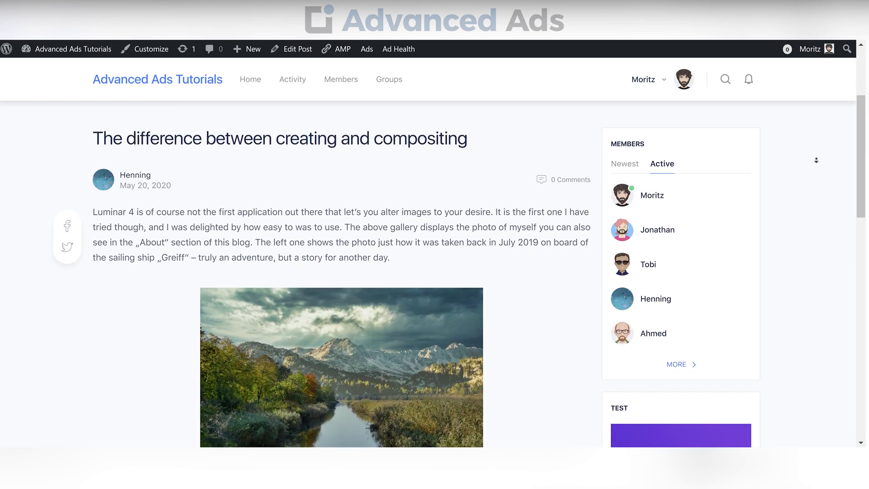
{"action": "scroll", "scroll_direction": "down", "scroll_amount": 3}
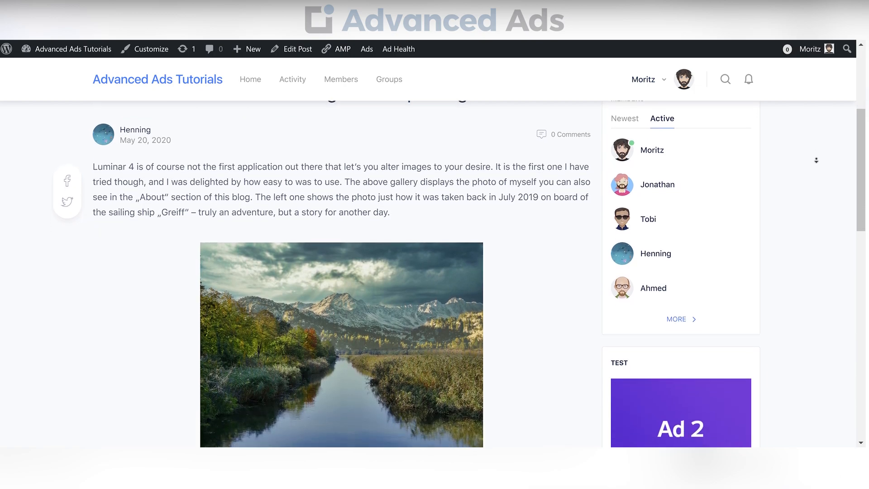
{"action": "scroll", "scroll_direction": "down", "scroll_amount": 3}
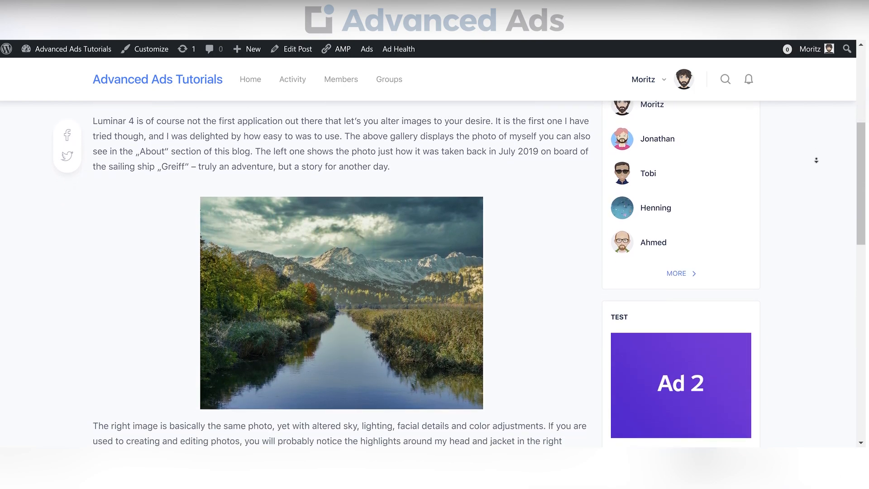
{"action": "scroll", "scroll_direction": "down", "scroll_amount": 3}
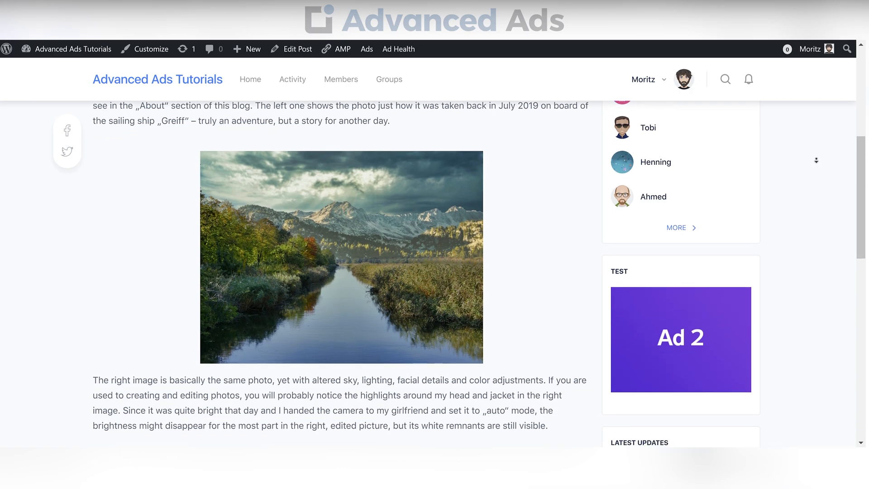
{"action": "scroll", "scroll_direction": "down", "scroll_amount": 3}
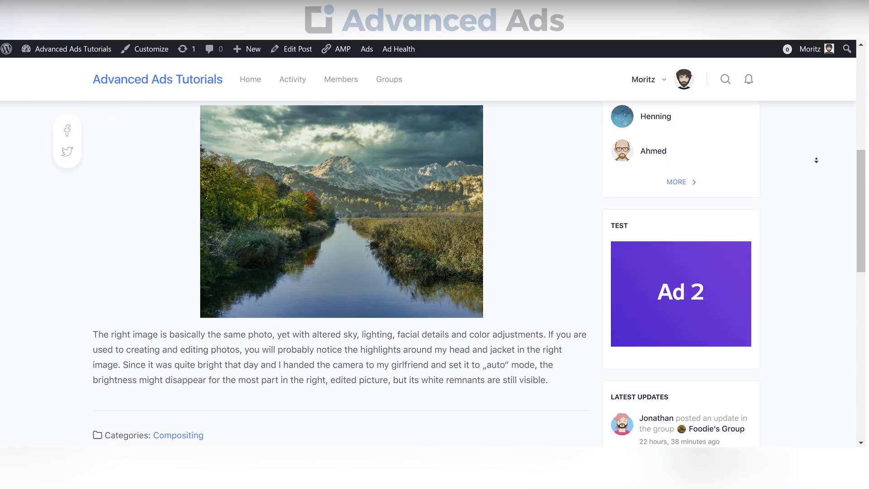
{"action": "scroll", "scroll_direction": "down", "scroll_amount": 3}
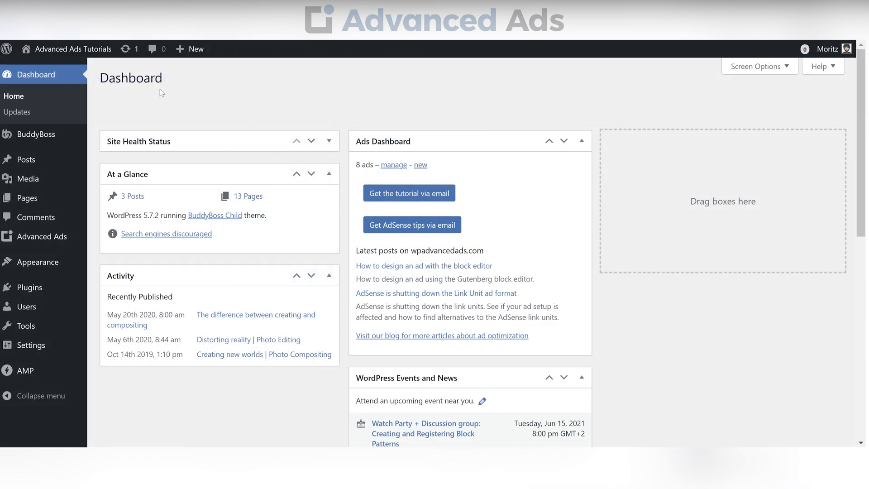
{"action": "mouse_move", "coordinate": [42, 237]}
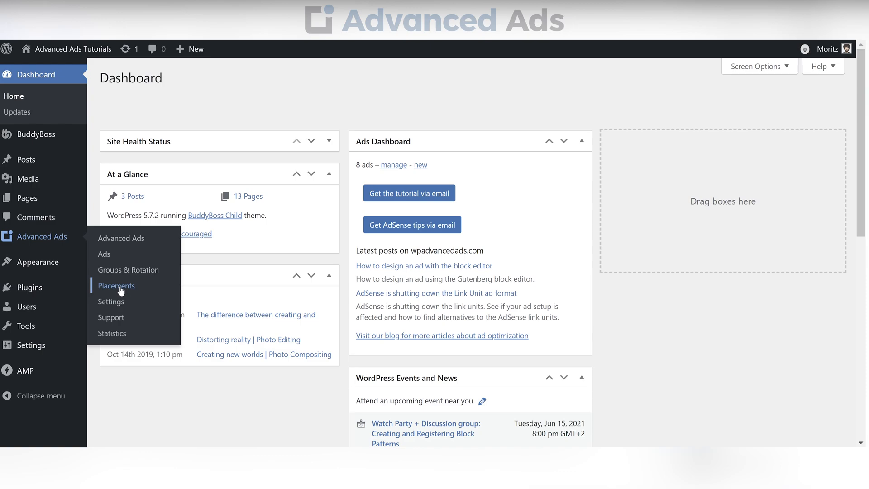
{"action": "left_click", "coordinate": [116, 285]}
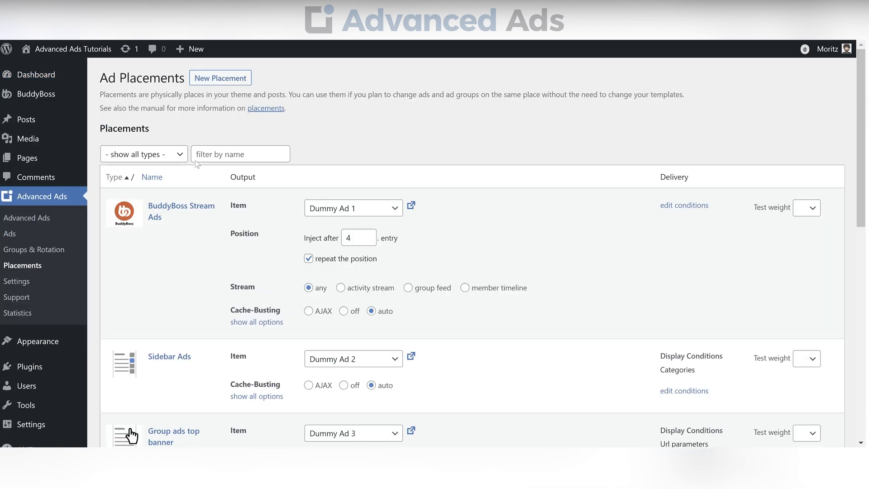
{"action": "left_click", "coordinate": [220, 77]}
{"action": "type", "text": "BuddyBossVideoTest"}
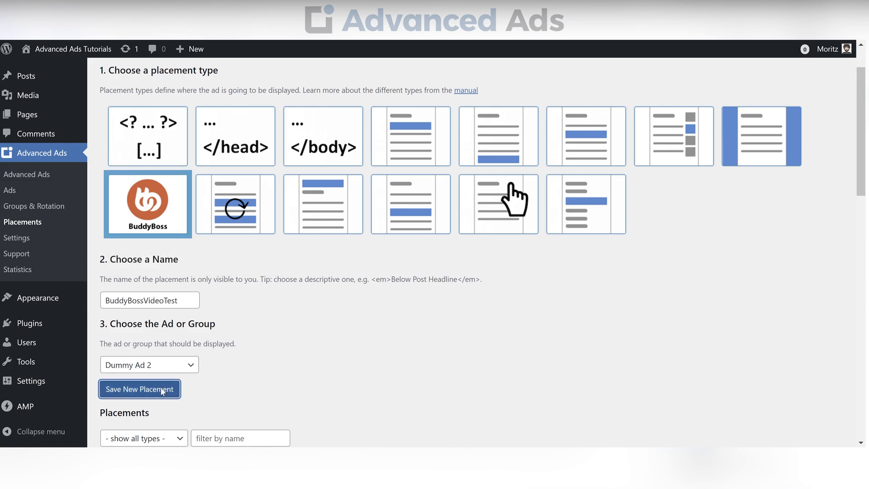
Step: Save BuddyBossVideoTest with Dummy Ad 2, repeating after every fifth entry, in group feeds
{"action": "left_click", "coordinate": [139, 388]}
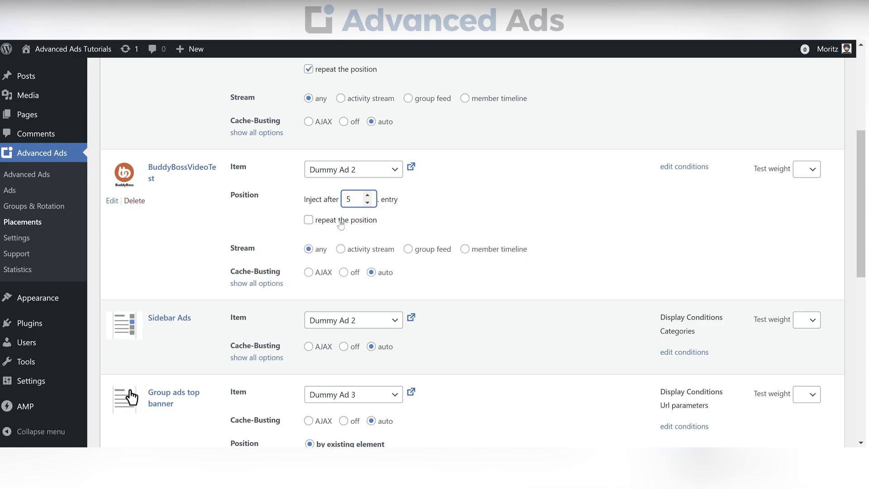
{"action": "left_click", "coordinate": [308, 219]}
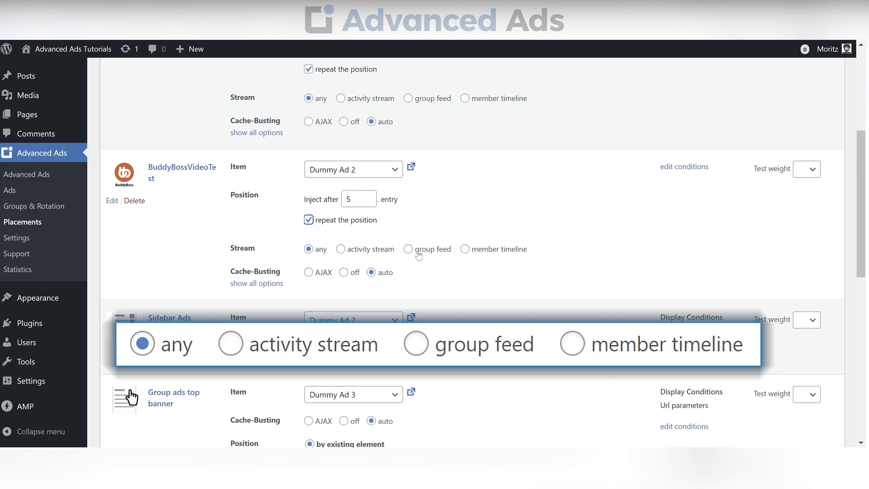
{"action": "left_click", "coordinate": [408, 249]}
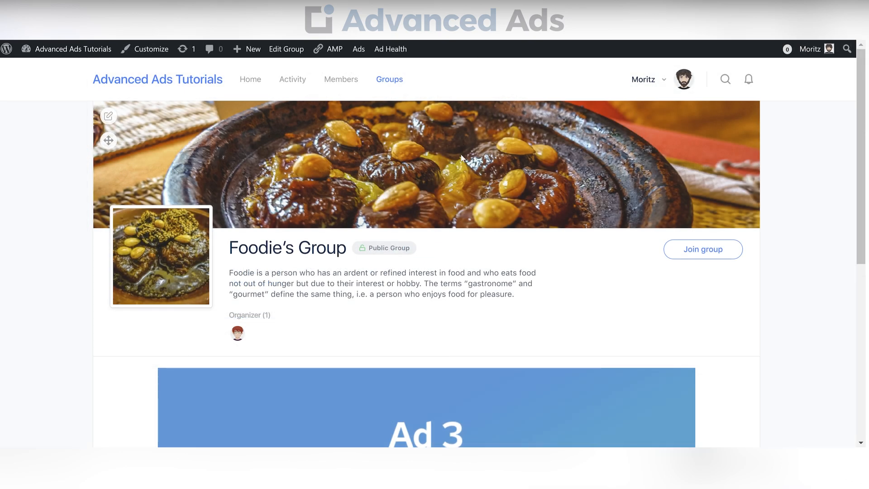
{"action": "scroll", "scroll_direction": "down", "scroll_amount": 3}
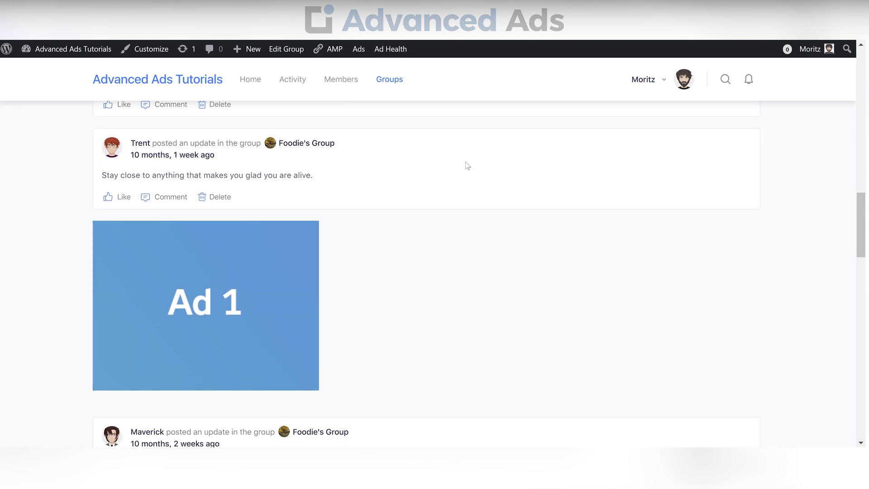
{"action": "scroll", "scroll_direction": "down", "scroll_amount": 3}
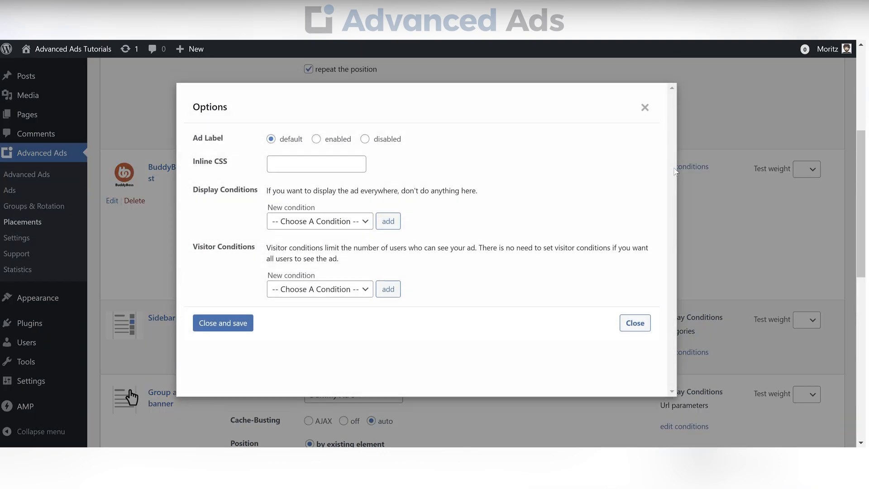
Step: Add a BuddyBoss Group display condition targeting Photography, Foodie's Group and Architecture
{"action": "left_click", "coordinate": [319, 221]}
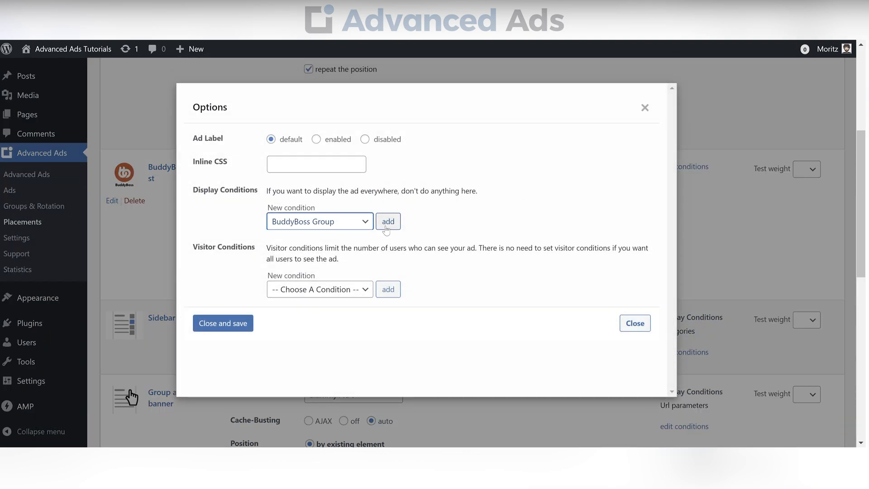
{"action": "left_click", "coordinate": [388, 221]}
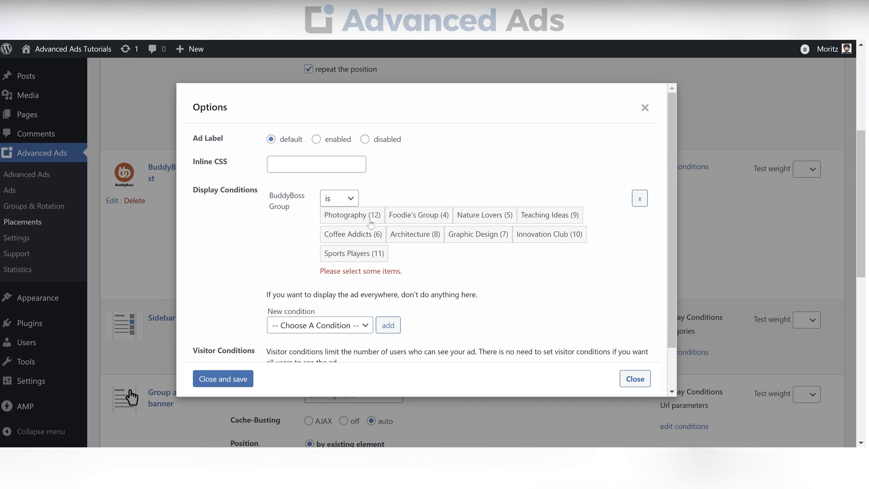
{"action": "left_click", "coordinate": [418, 215]}
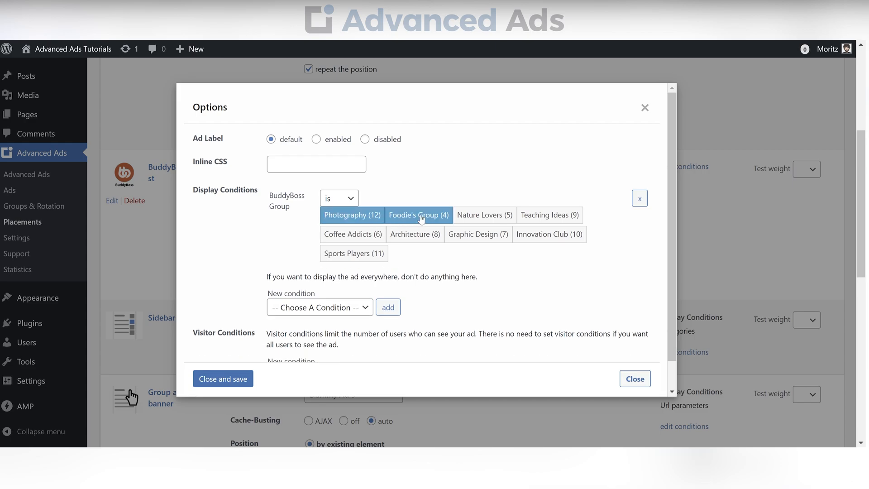
{"action": "left_click", "coordinate": [415, 234]}
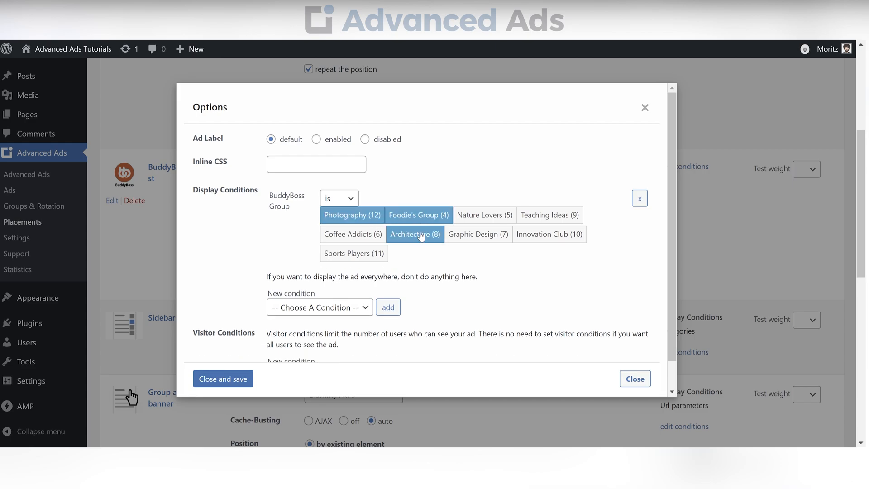
{"action": "left_click", "coordinate": [222, 378]}
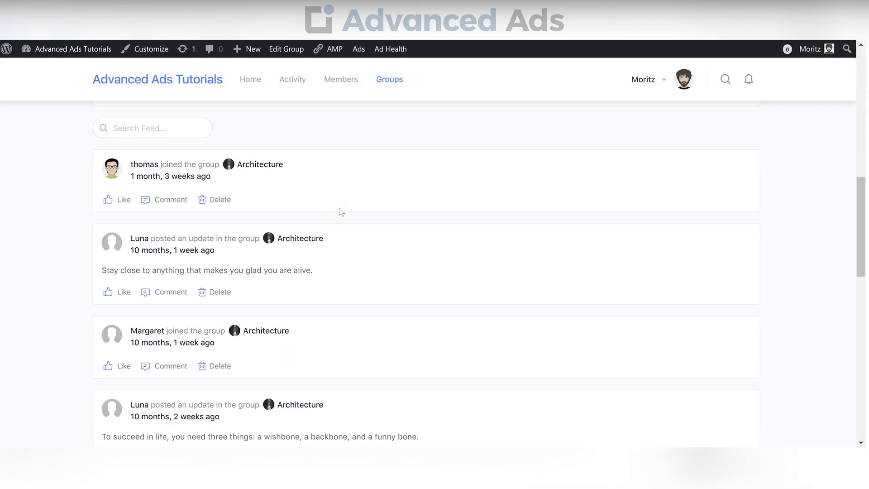
{"action": "scroll", "scroll_direction": "down", "scroll_amount": 3}
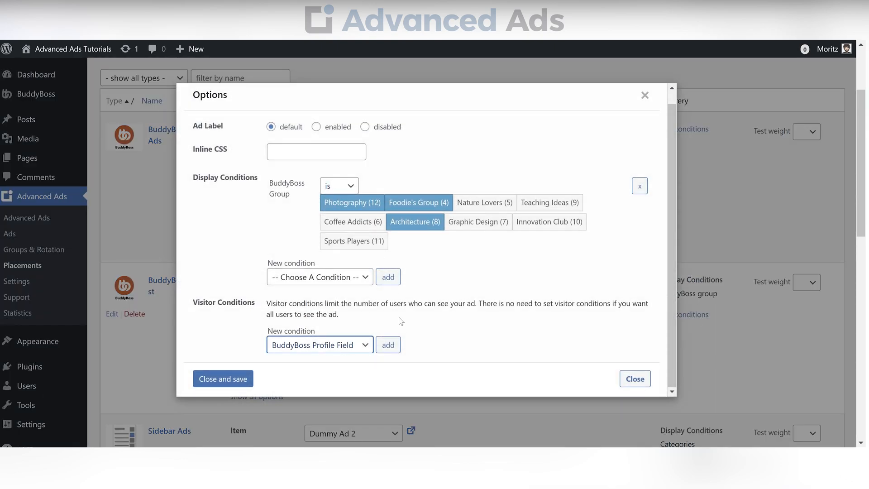
Step: Add a BuddyBoss Profile Field visitor condition: Country matches Germany, then save
{"action": "left_click", "coordinate": [388, 344]}
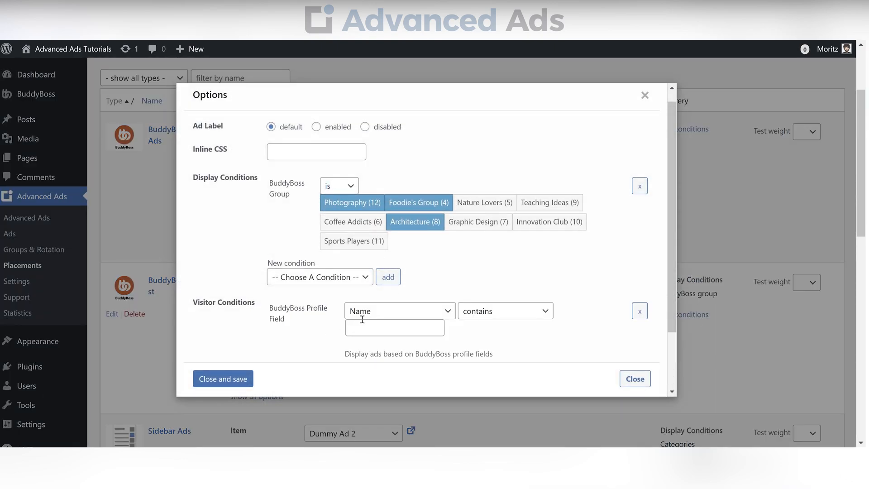
{"action": "left_click", "coordinate": [398, 311]}
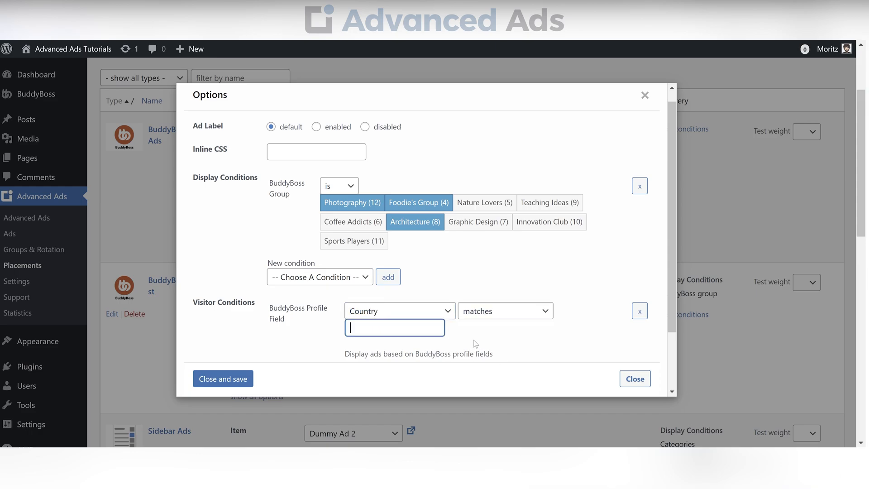
{"action": "type", "text": "Germany"}
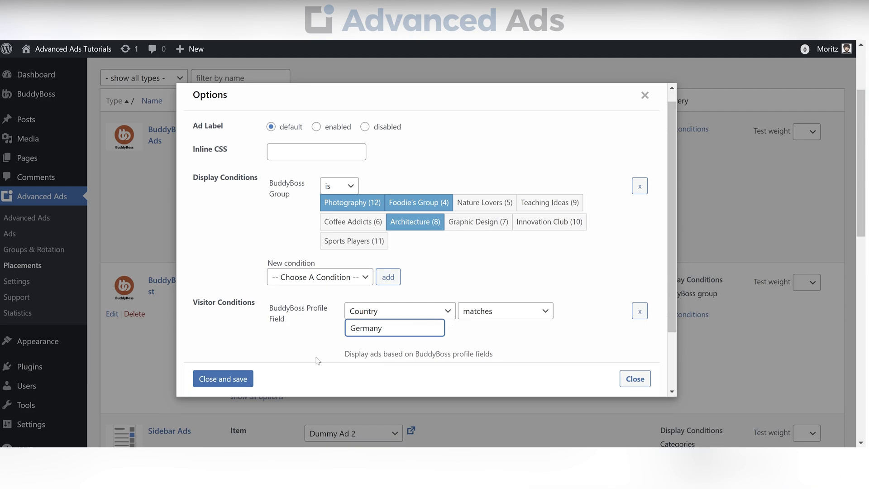
{"action": "left_click", "coordinate": [222, 379]}
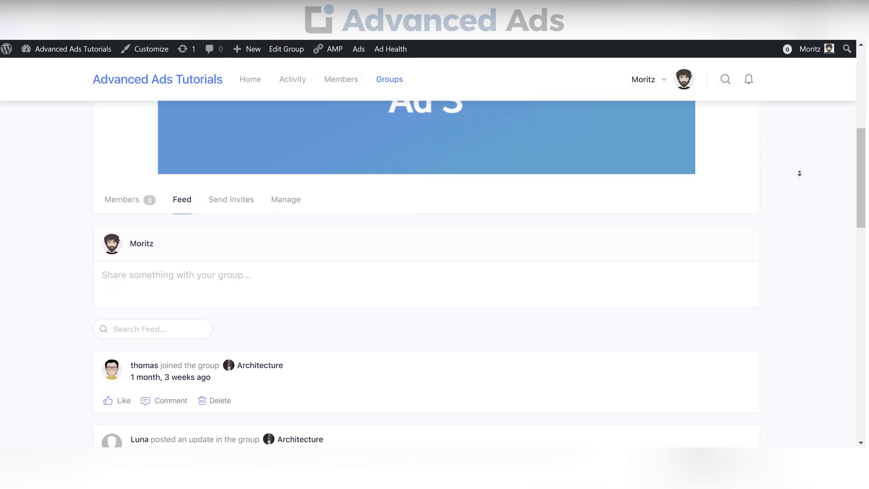
{"action": "scroll", "scroll_direction": "down", "scroll_amount": 3}
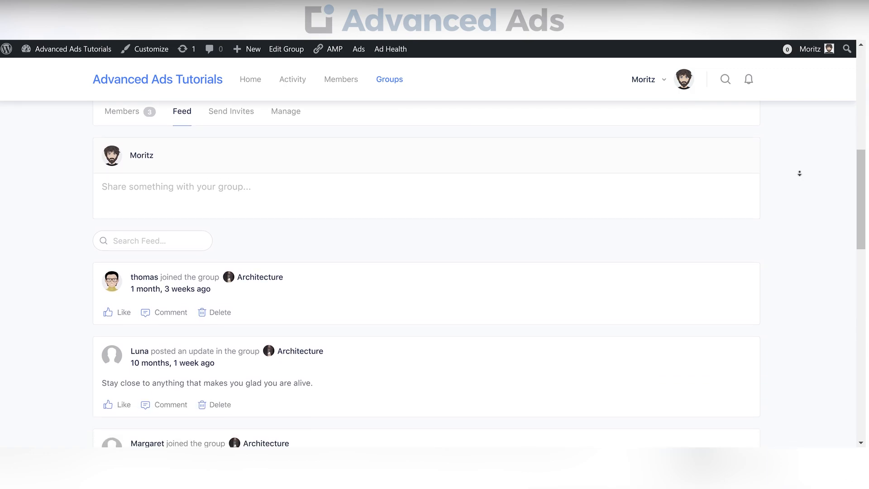
{"action": "scroll", "scroll_direction": "down", "scroll_amount": 3}
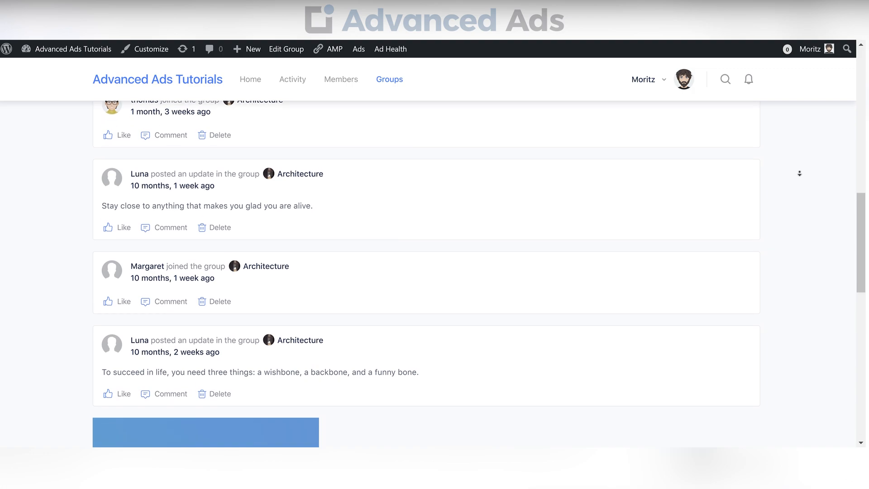
{"action": "scroll", "scroll_direction": "down", "scroll_amount": 3}
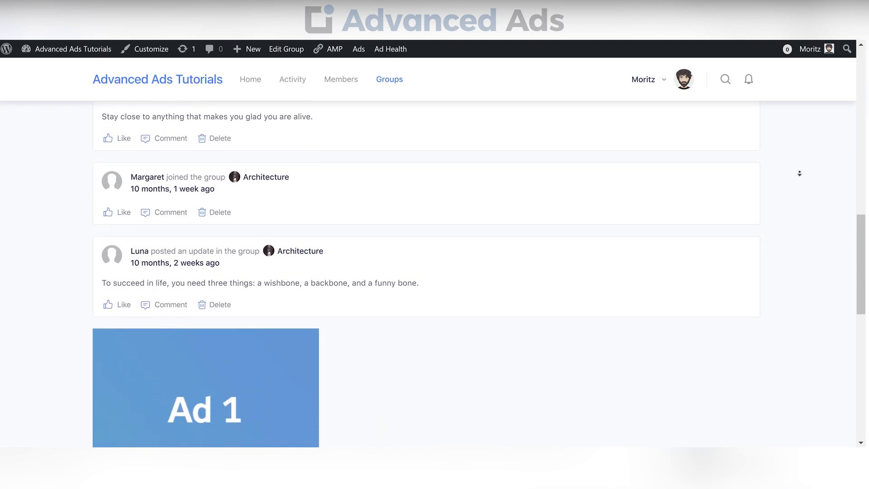
{"action": "scroll", "scroll_direction": "down", "scroll_amount": 3}
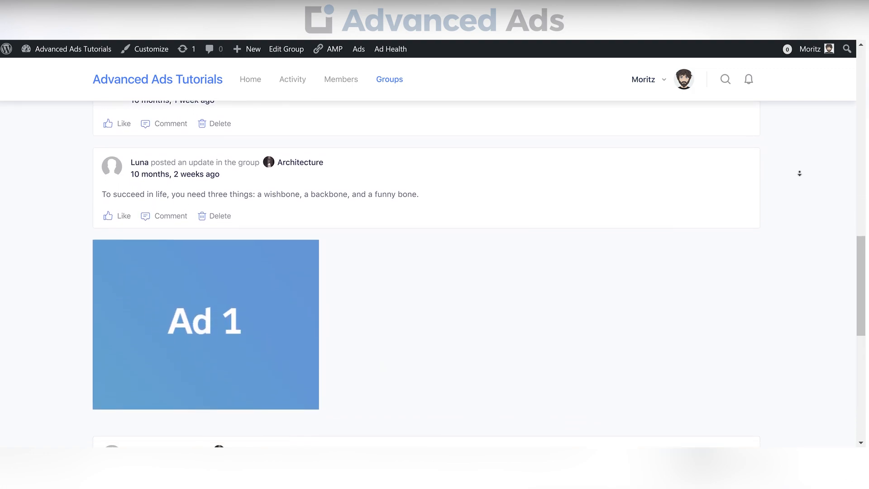
{"action": "scroll", "scroll_direction": "down", "scroll_amount": 3}
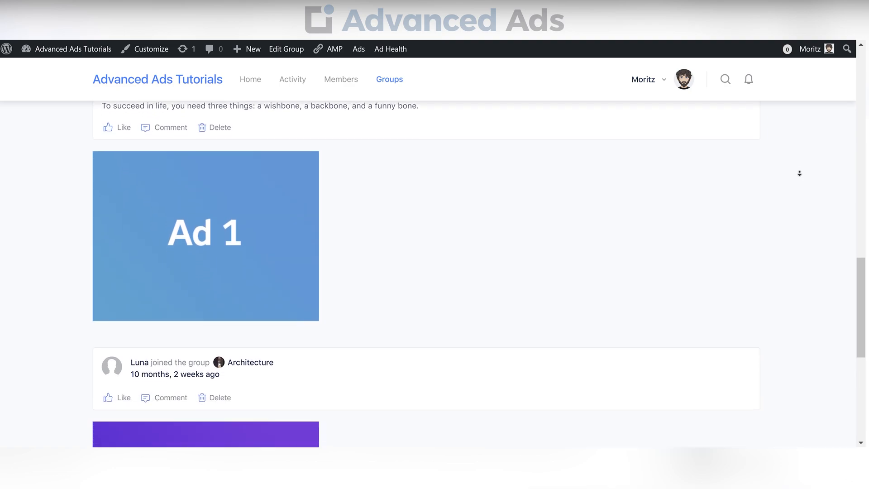
{"action": "scroll", "scroll_direction": "down", "scroll_amount": 3}
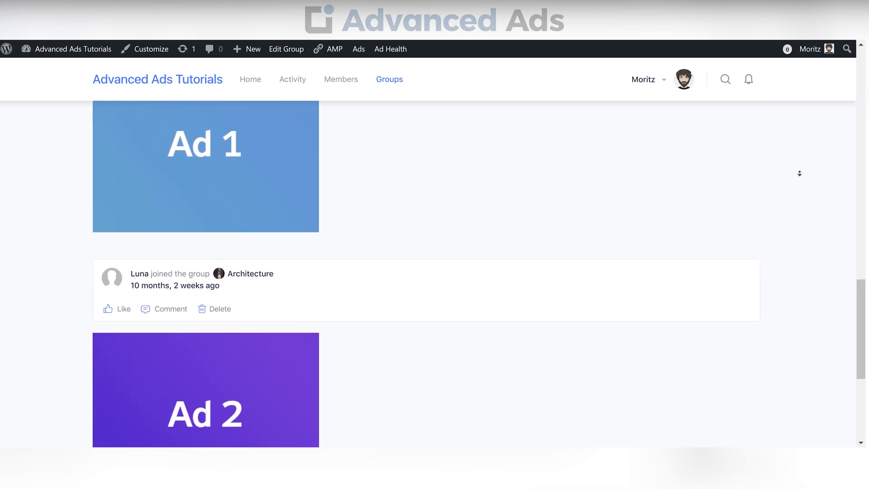